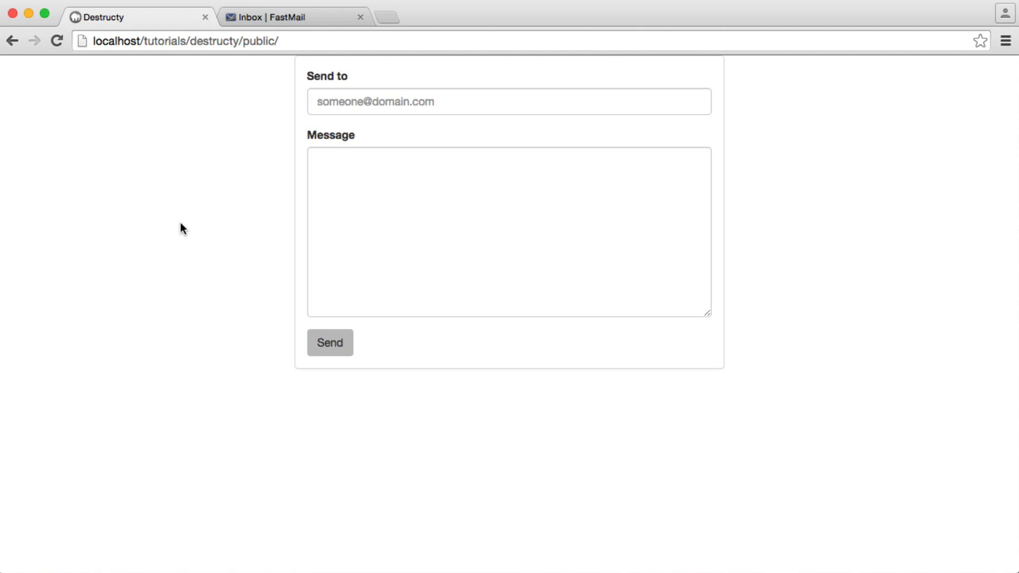
# - Send a self-destructing Destructy message 'Hi there.' to the alex@ recipient address
pyautogui.click(509, 102)
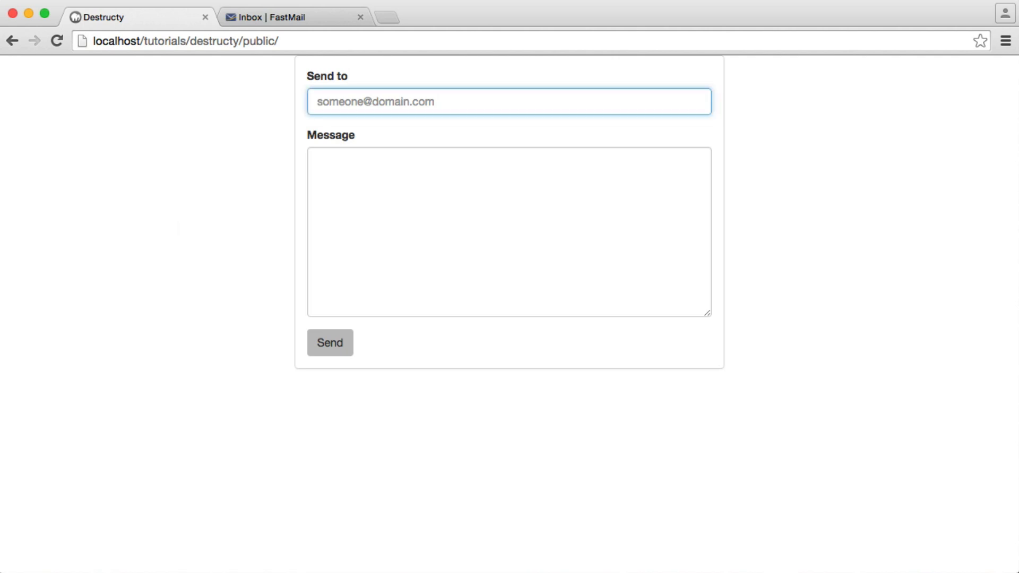
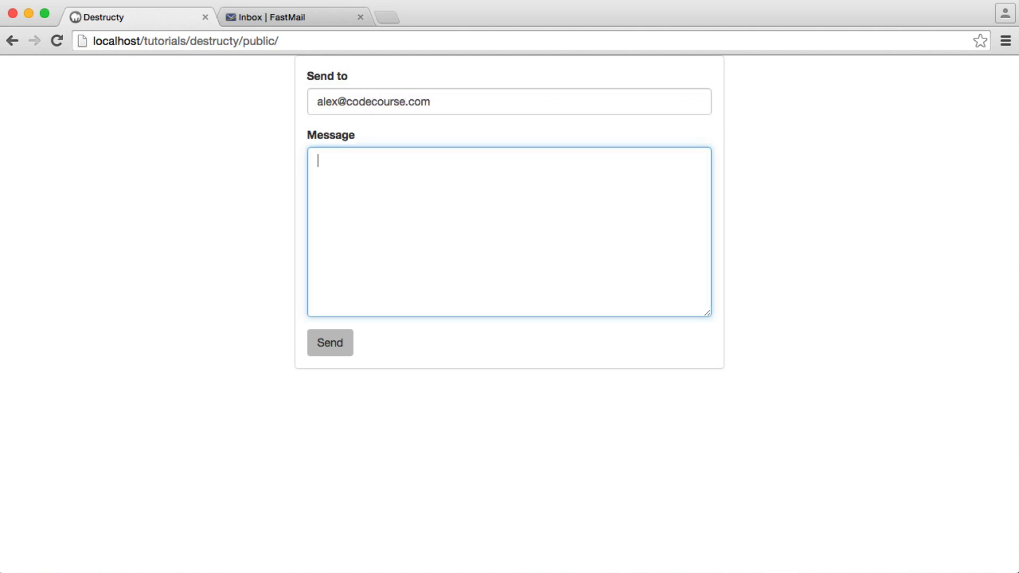
pyautogui.write('Hi t')
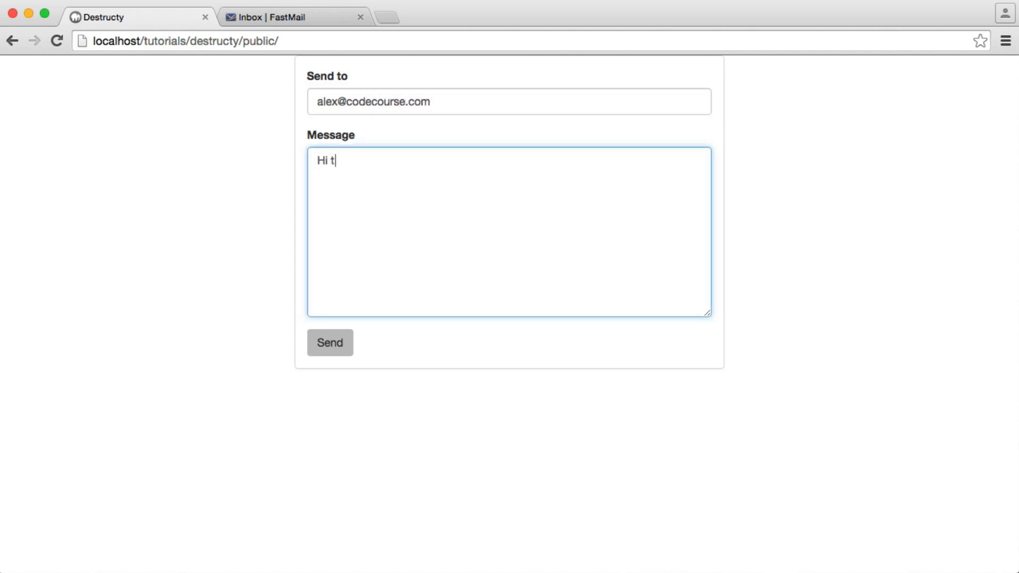
pyautogui.click(329, 342)
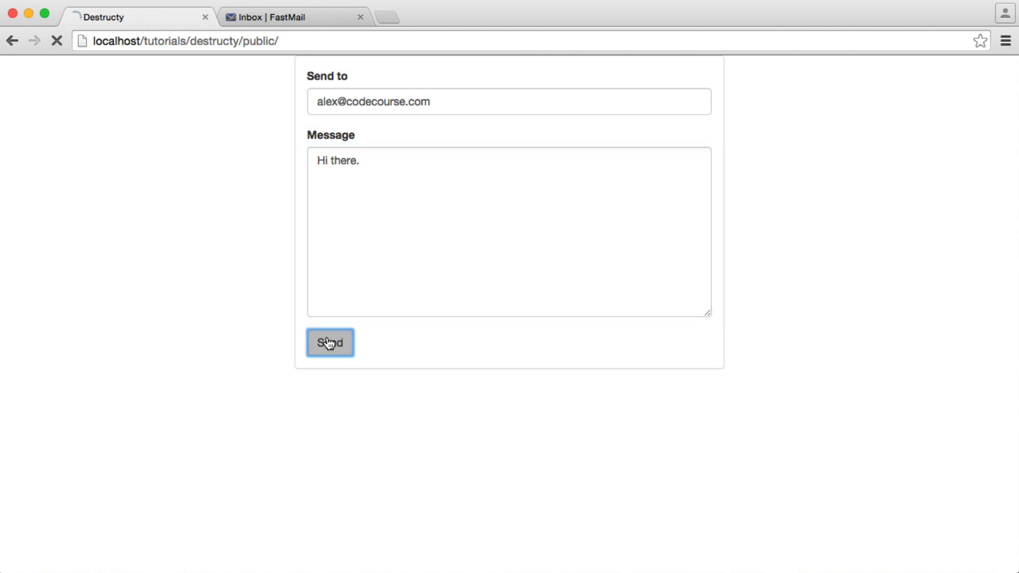
# - Confirm the 'Message sent' notice as the Destructy form resets to empty
pyautogui.click(330, 343)
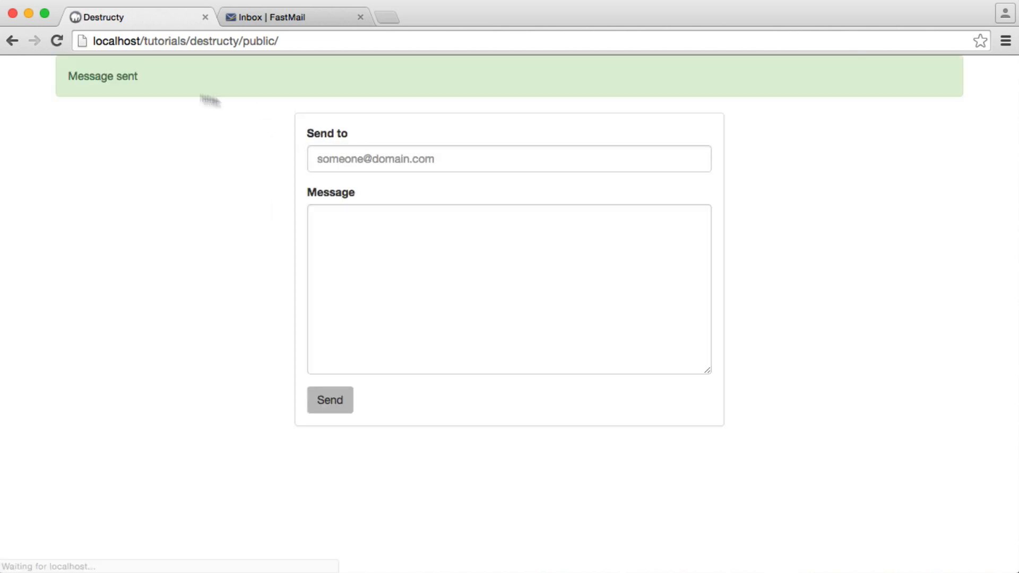
pyautogui.moveTo(745, 75)
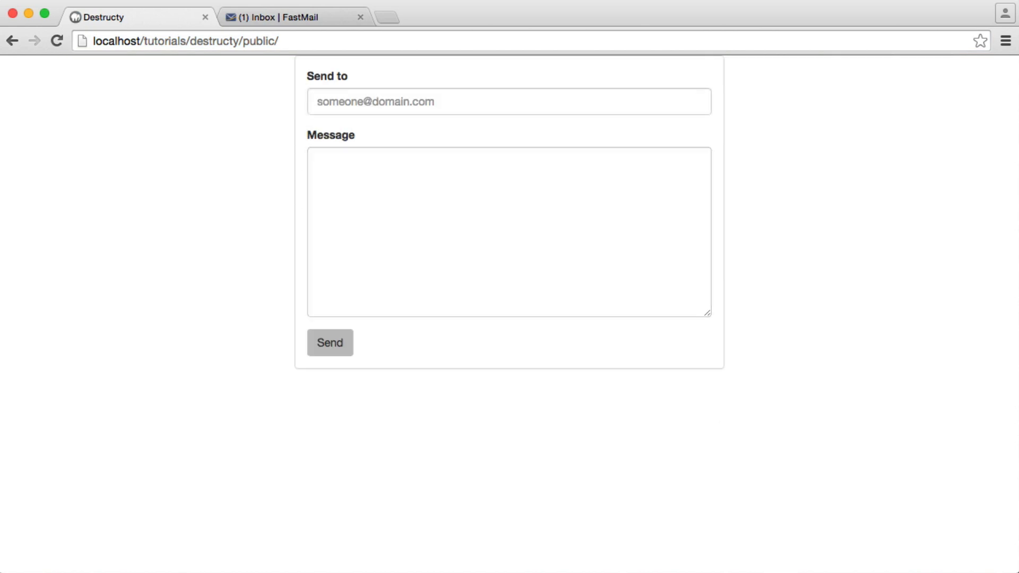
pyautogui.moveTo(209, 128)
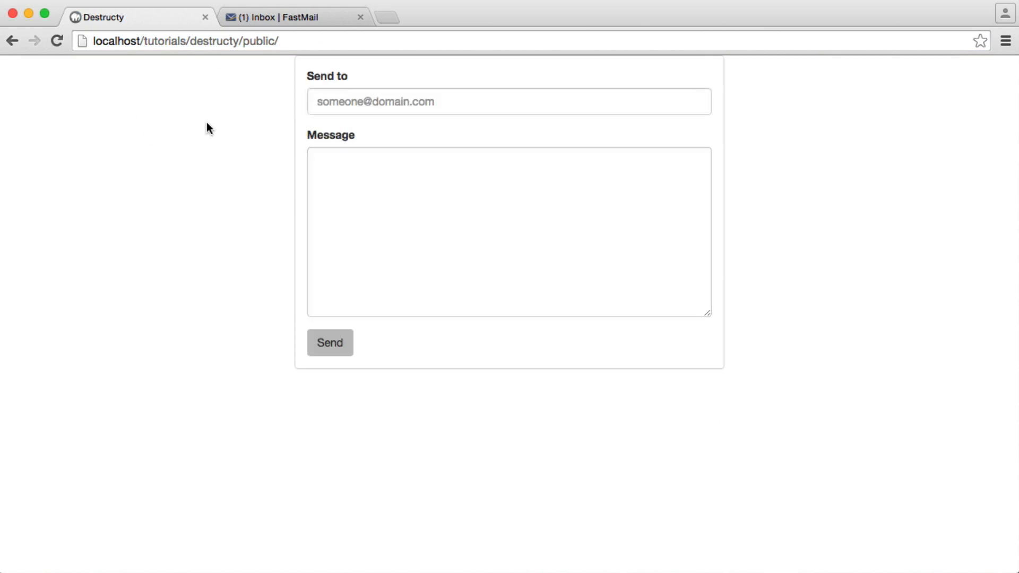
# - Open the 'New message from Destucty!' email in the FastMail inbox
pyautogui.click(293, 17)
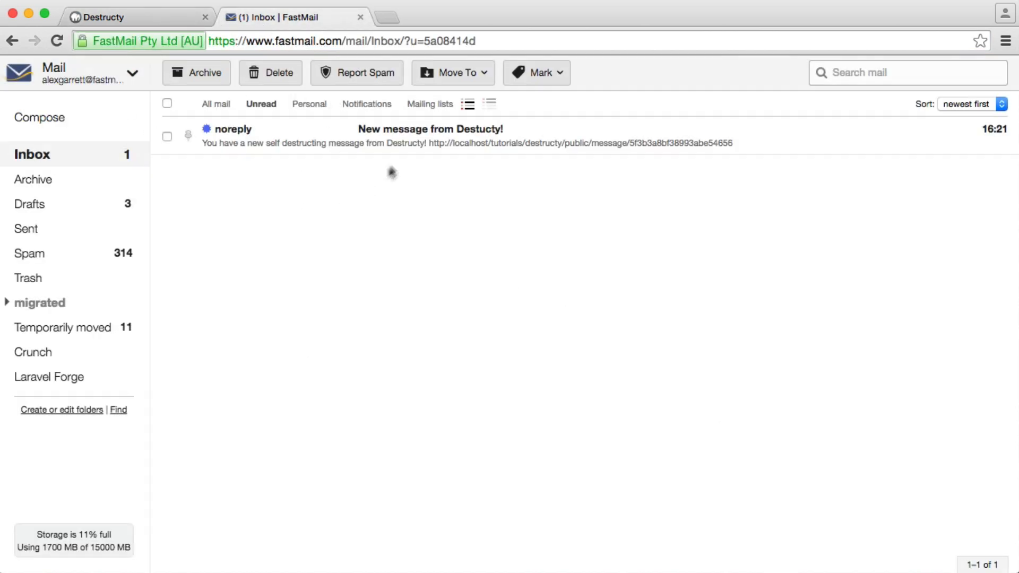
pyautogui.click(429, 129)
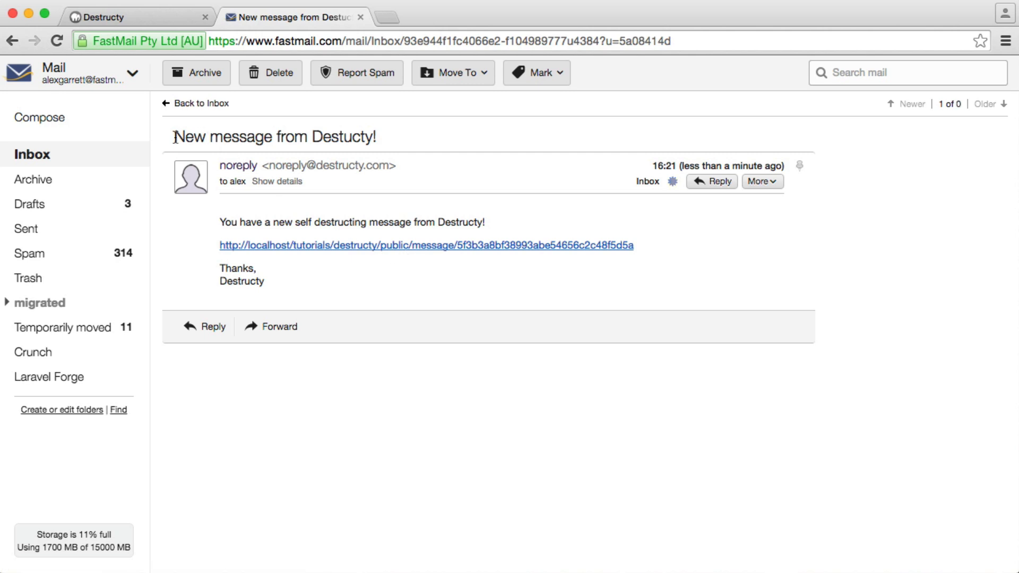
pyautogui.moveTo(361, 223)
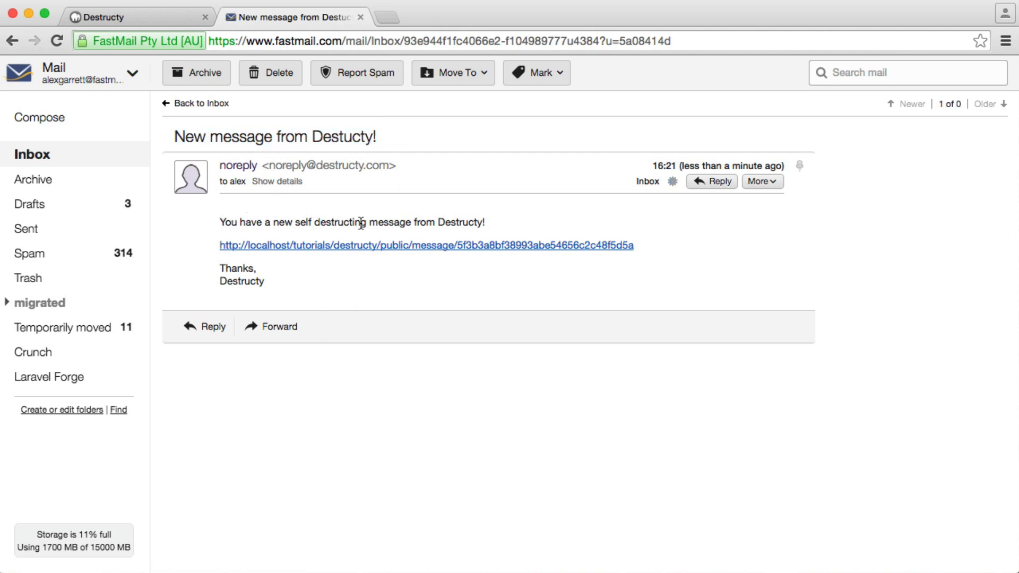
pyautogui.moveTo(399, 250)
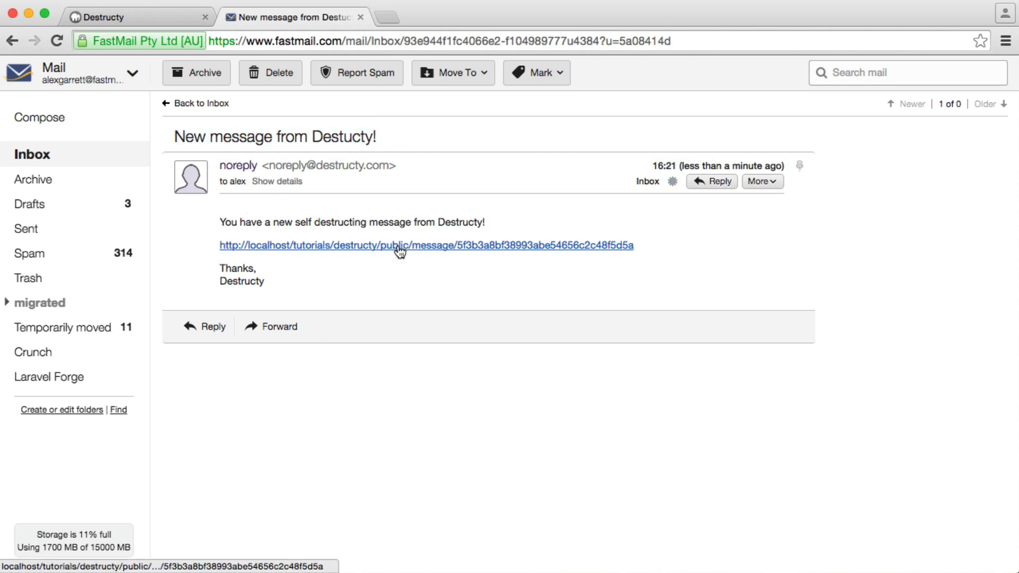
# - Follow the emailed link to read 'Hi there.', then reload the page
pyautogui.click(400, 250)
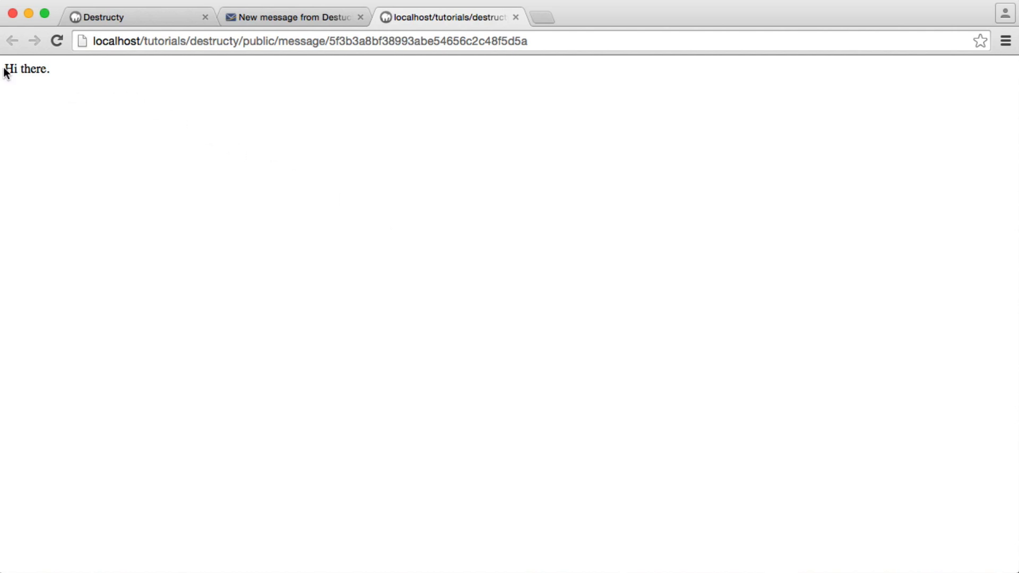
pyautogui.click(328, 41)
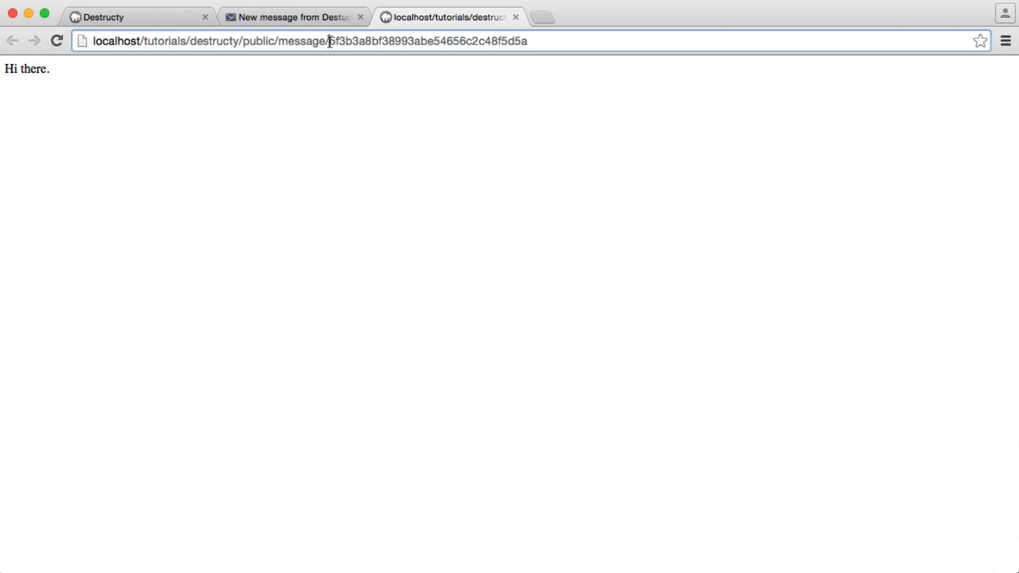
pyautogui.moveTo(482, 207)
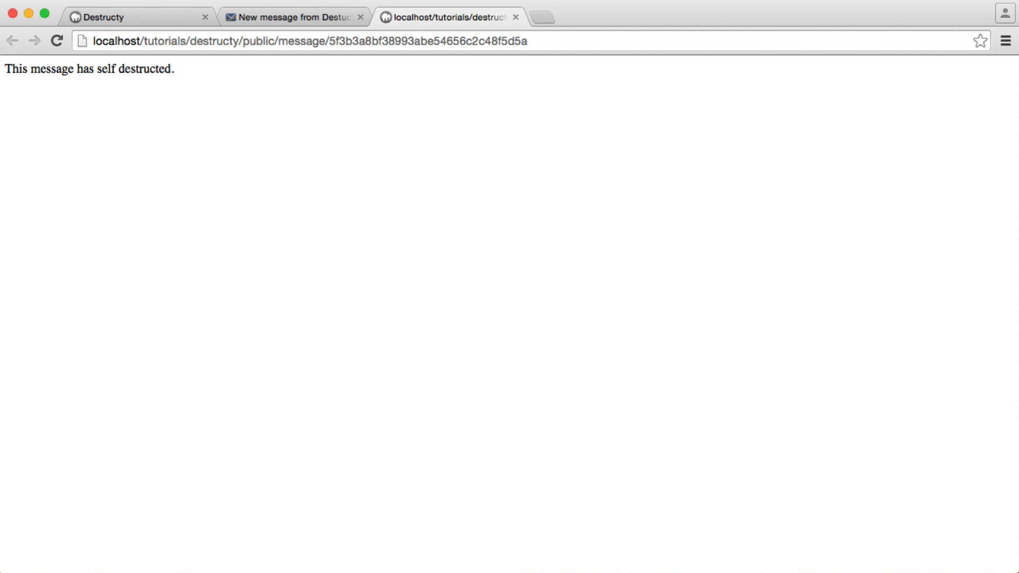
pyautogui.click(328, 41)
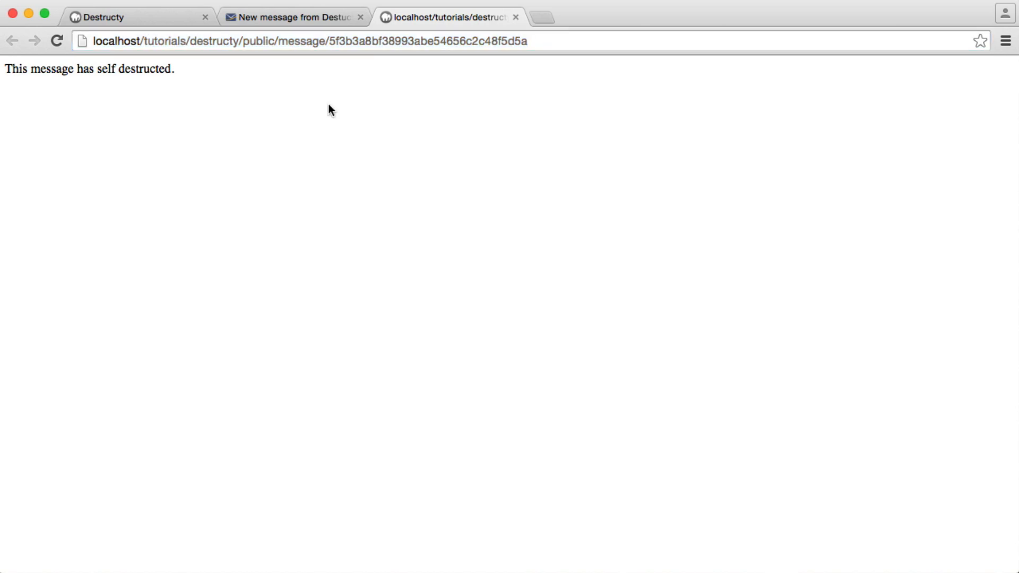
pyautogui.moveTo(318, 212)
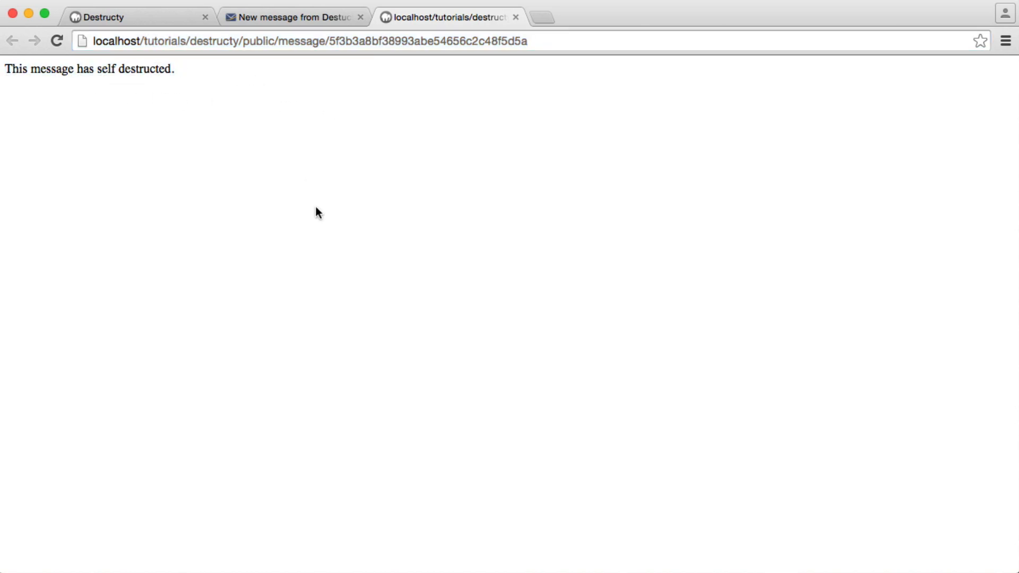